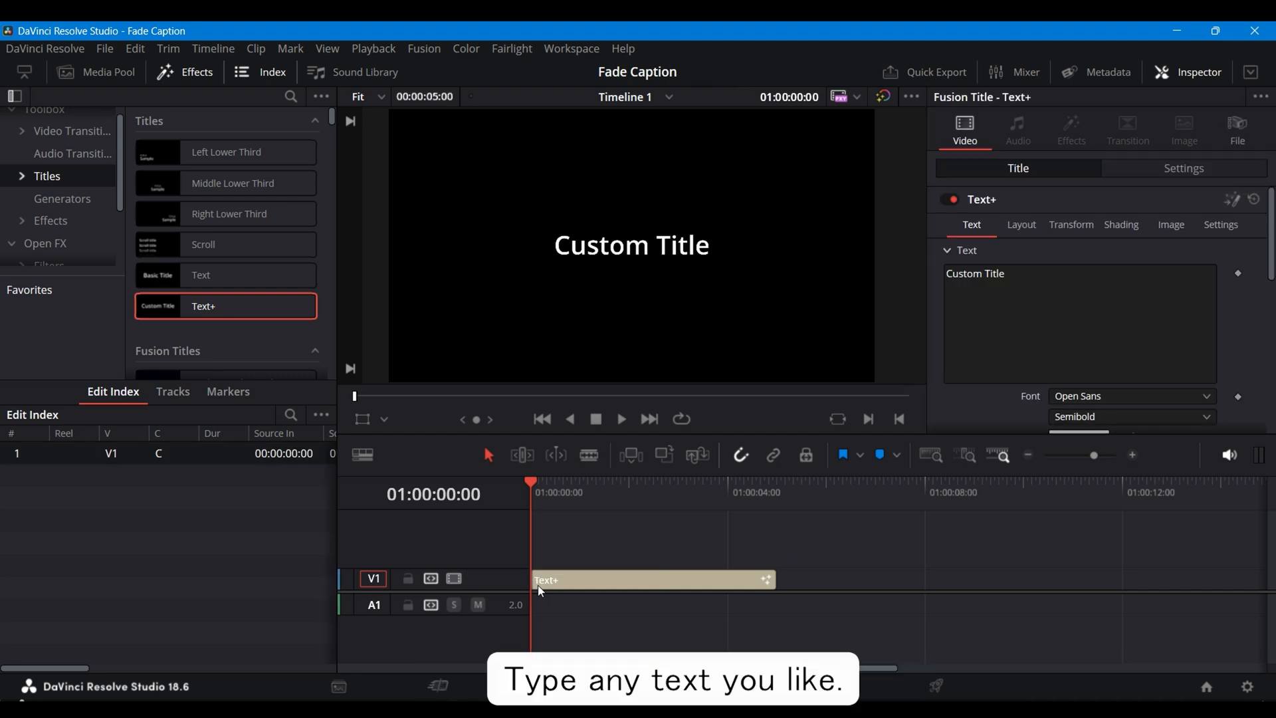
Bring the selected Text+ title clip into the Fusion page for node editing
left_click(424, 47)
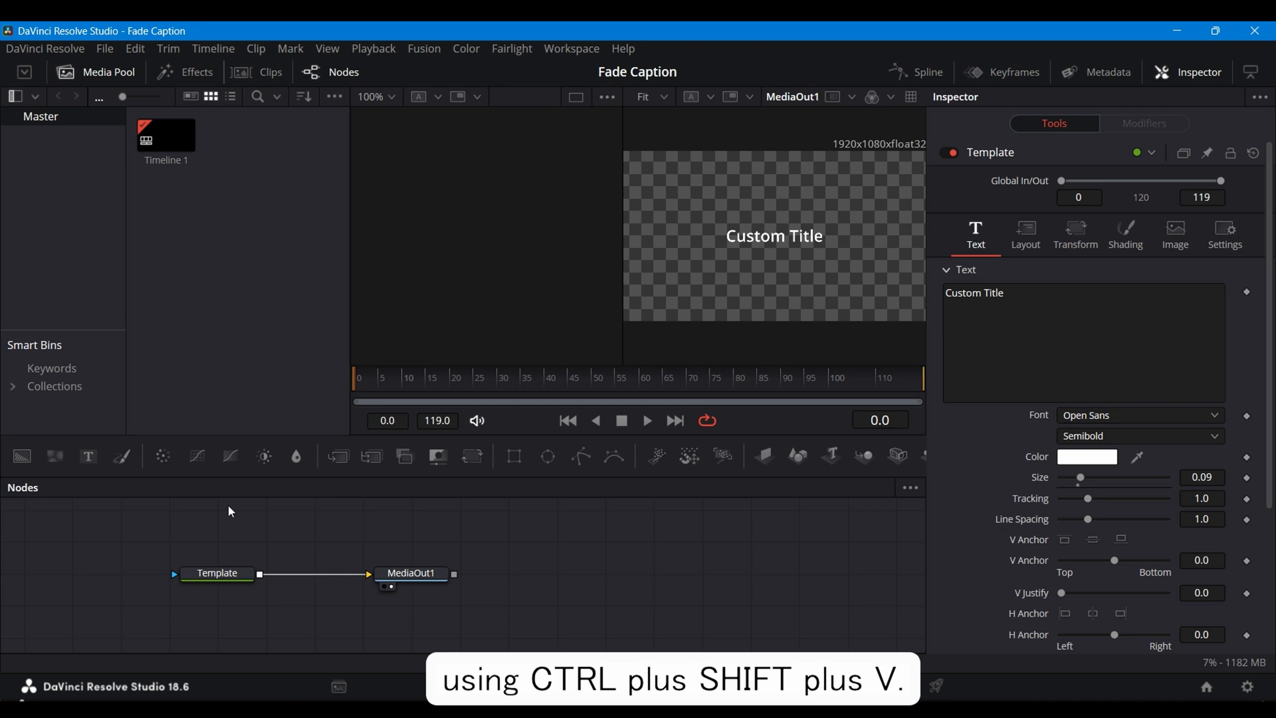
Paste an instanced copy of the Template text node (Ctrl+Shift+V)
key("ctrl+shift+v")
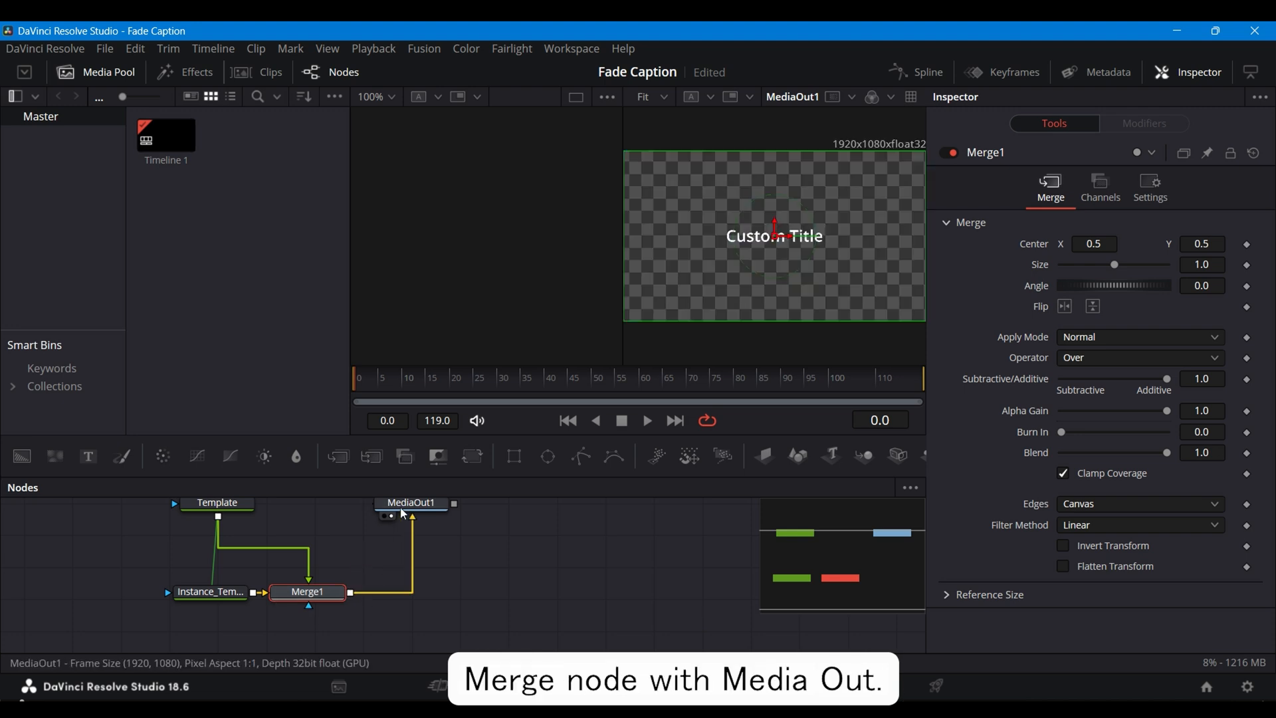
On Instance_Template, disable text fill and enable the border element as a line-spanning background
left_click(210, 591)
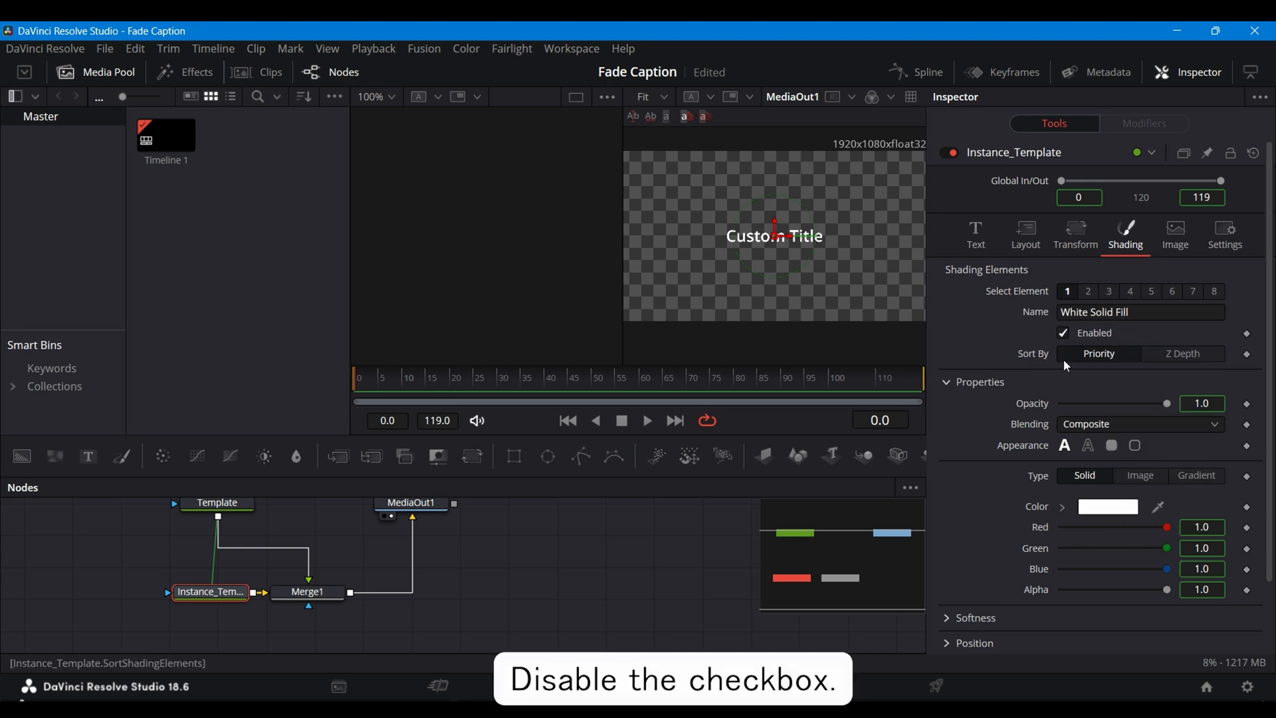
left_click(1064, 333)
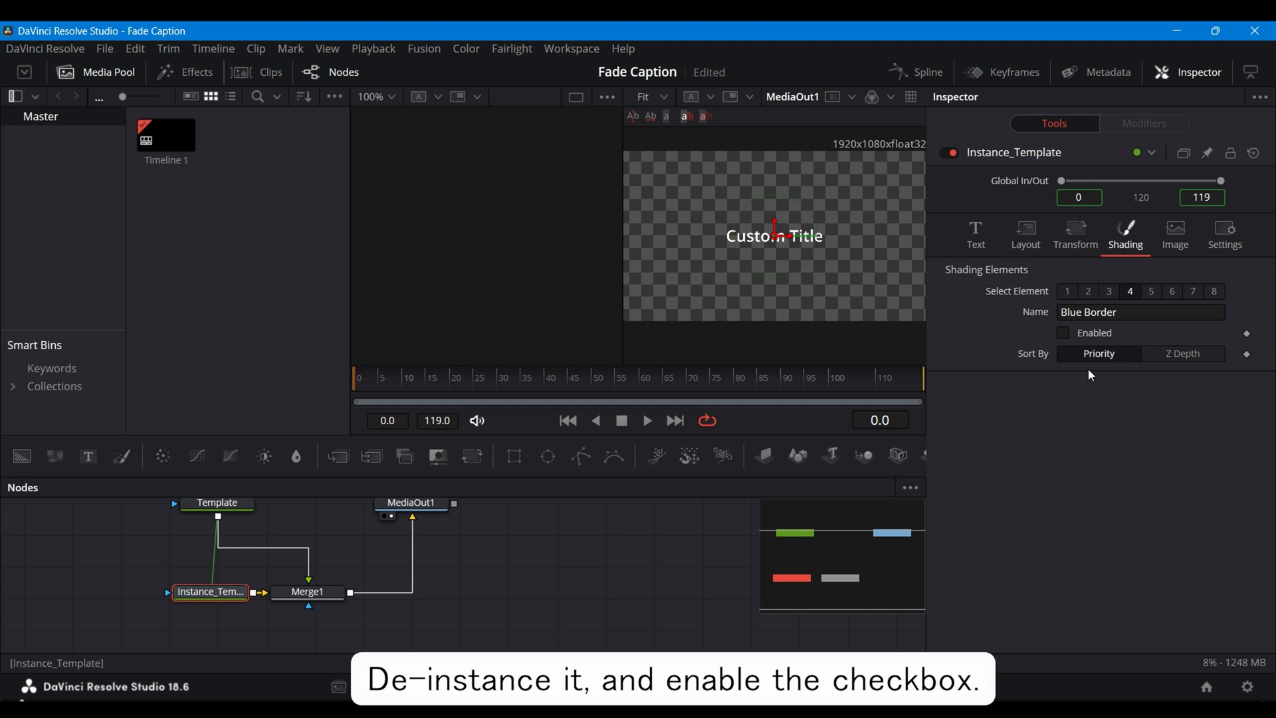
left_click(1063, 333)
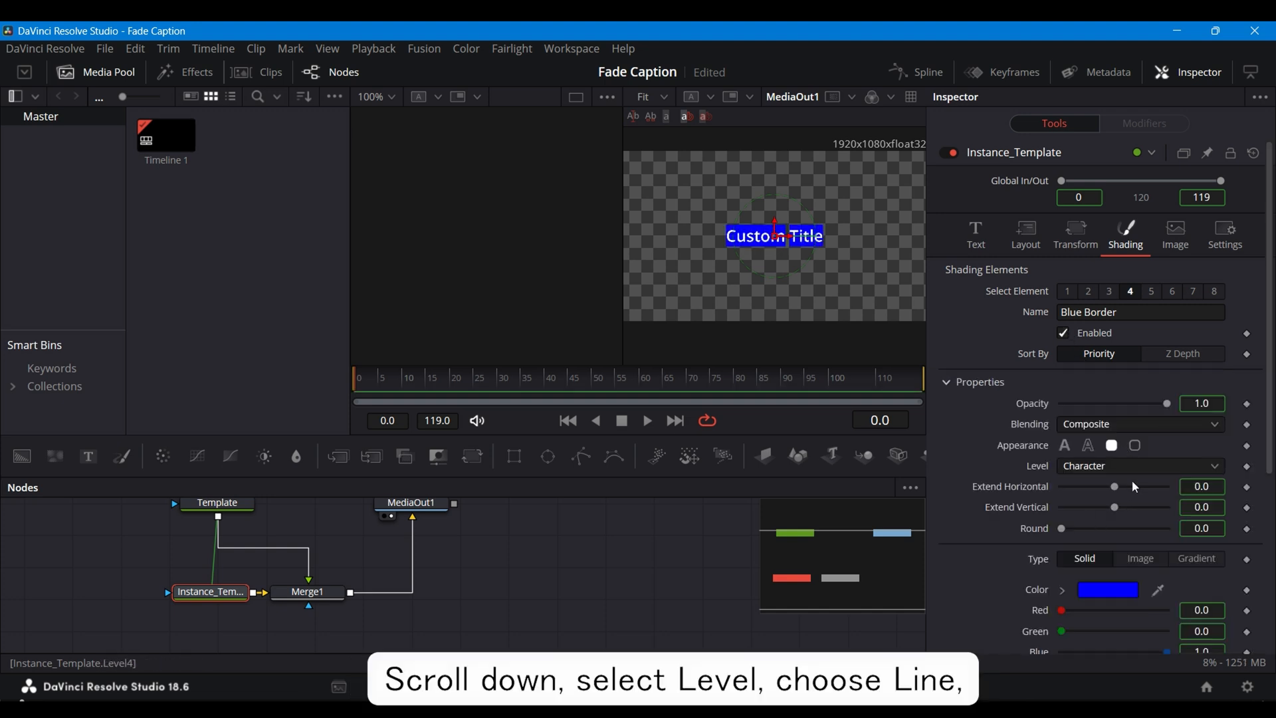
left_click(1139, 465)
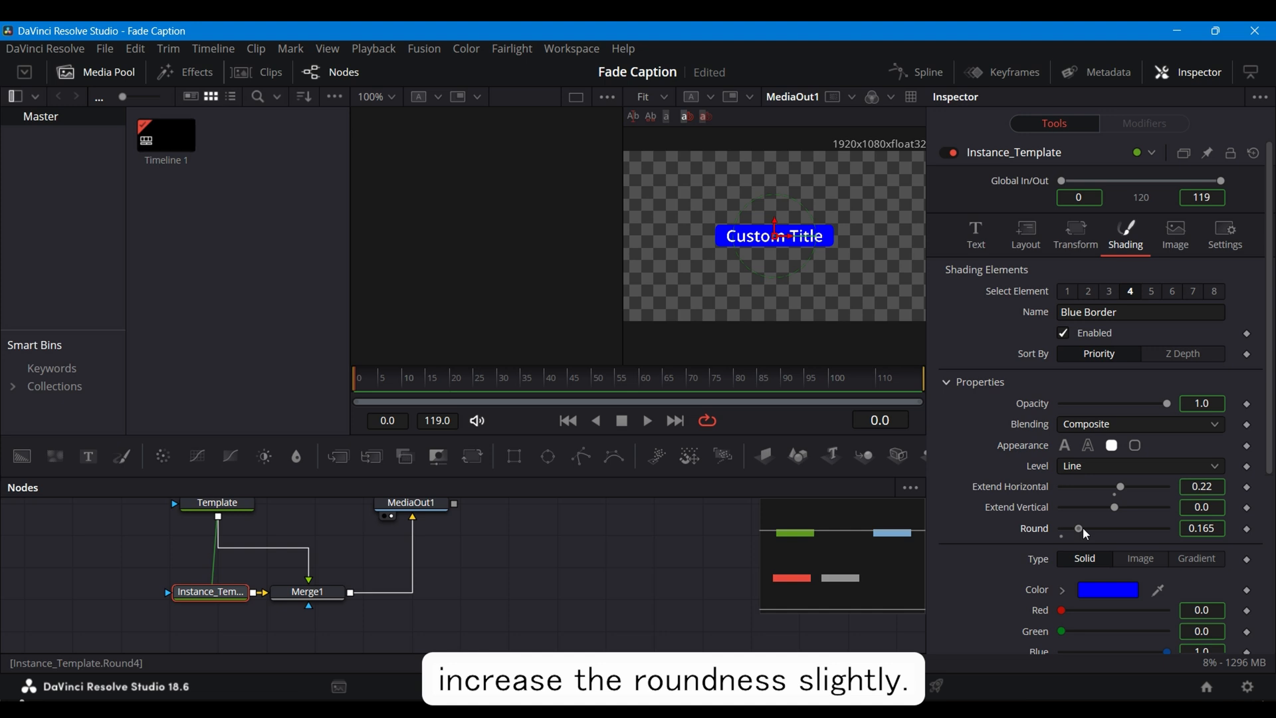
Colour the background box light gray and make the original Template text black
left_click(1108, 588)
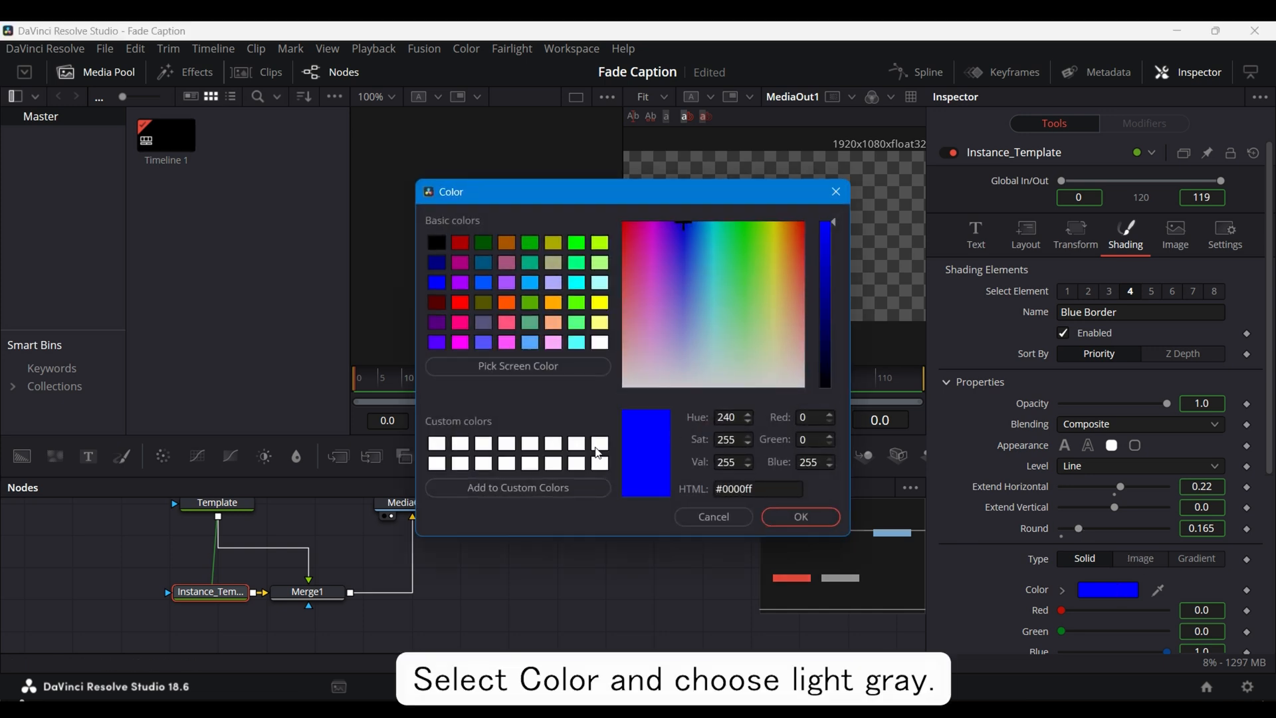
left_click(799, 517)
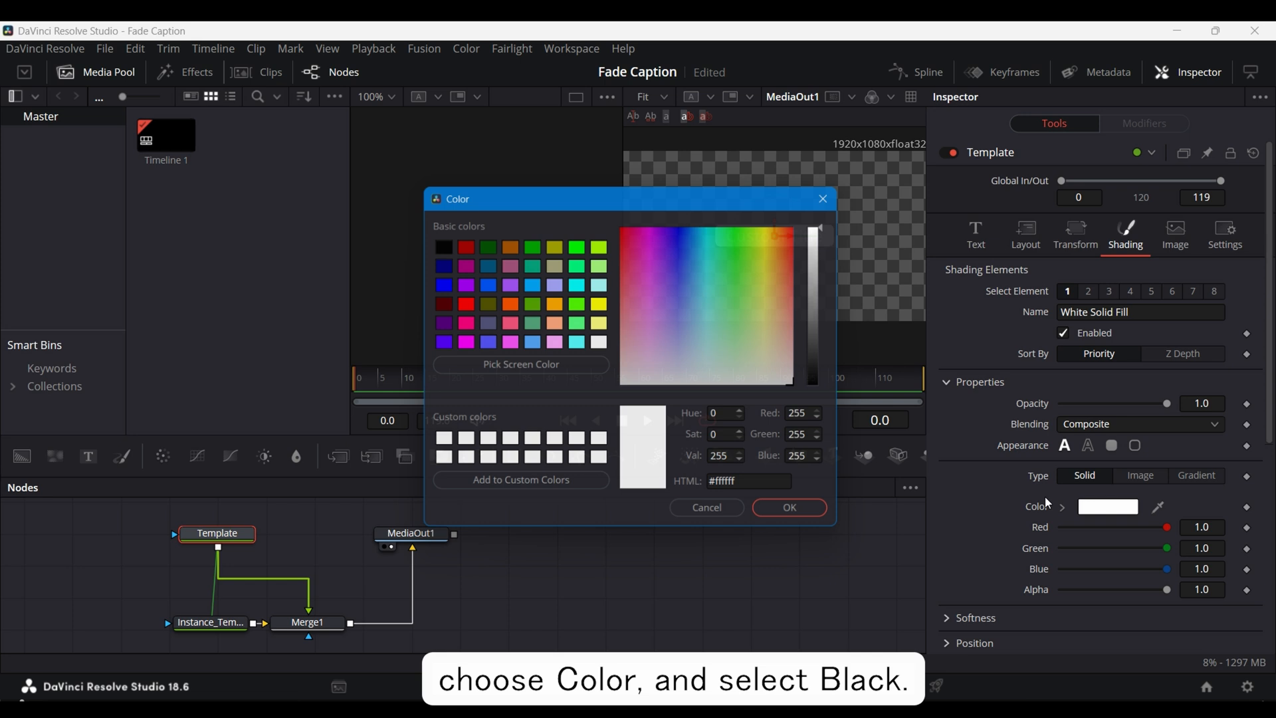
left_click(785, 507)
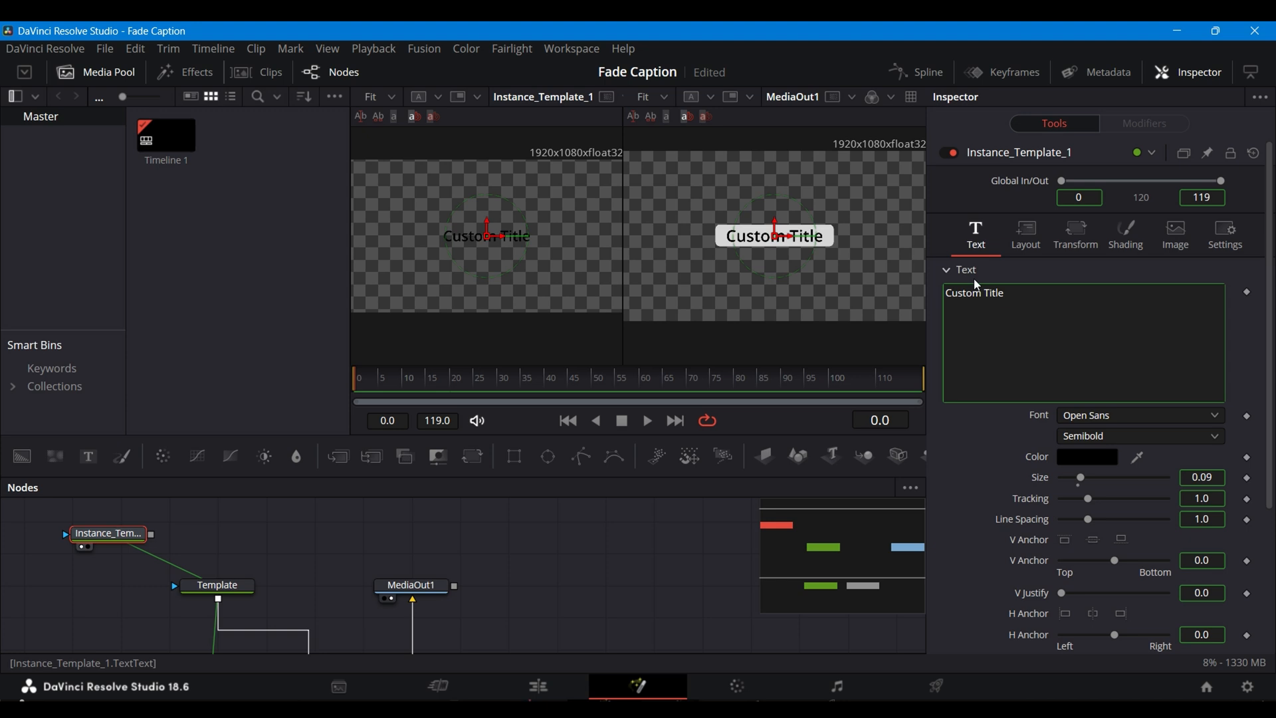
On Instance_Template_1 Shading, disable element 1 and enable a de-instanced element 5
left_click(1125, 231)
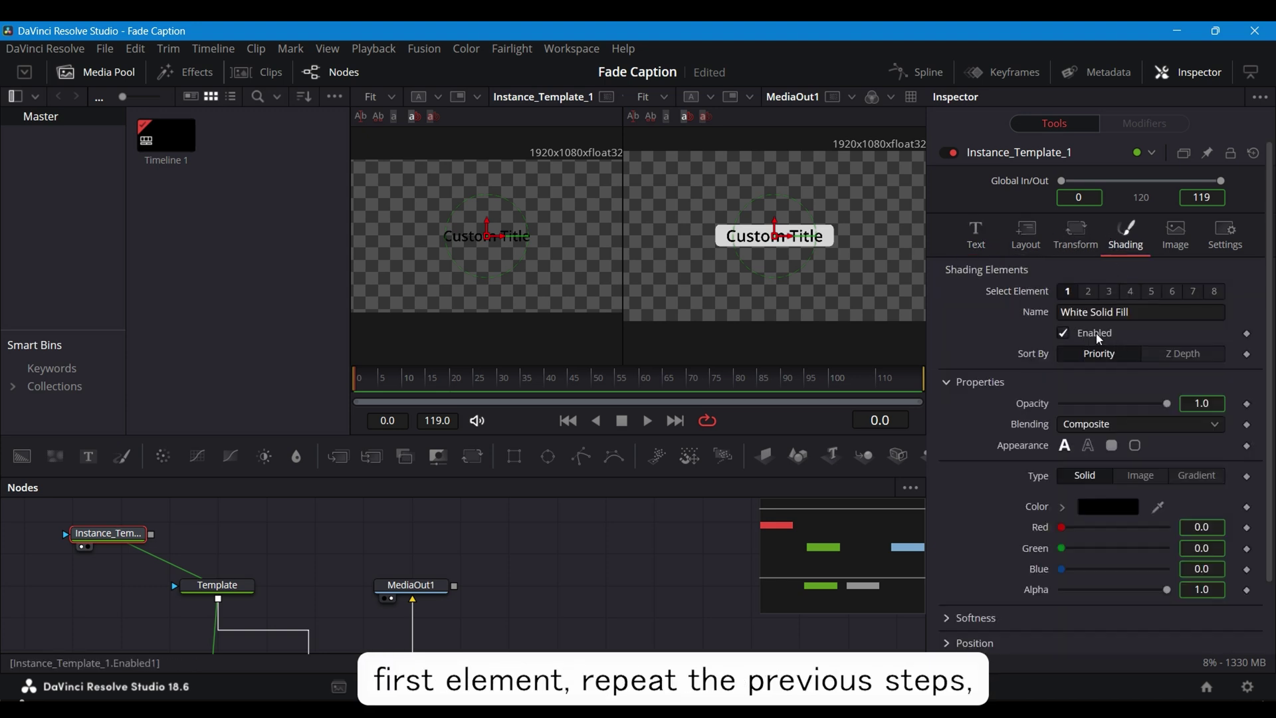
left_click(1063, 333)
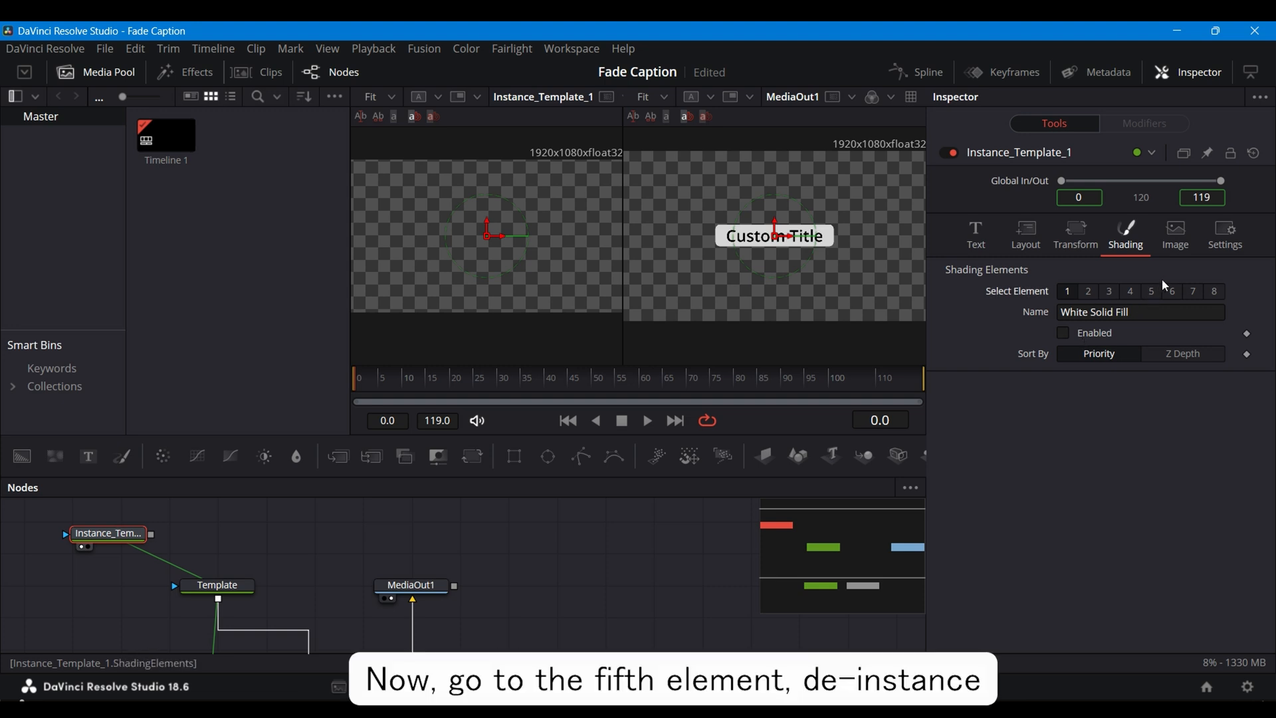
left_click(1151, 291)
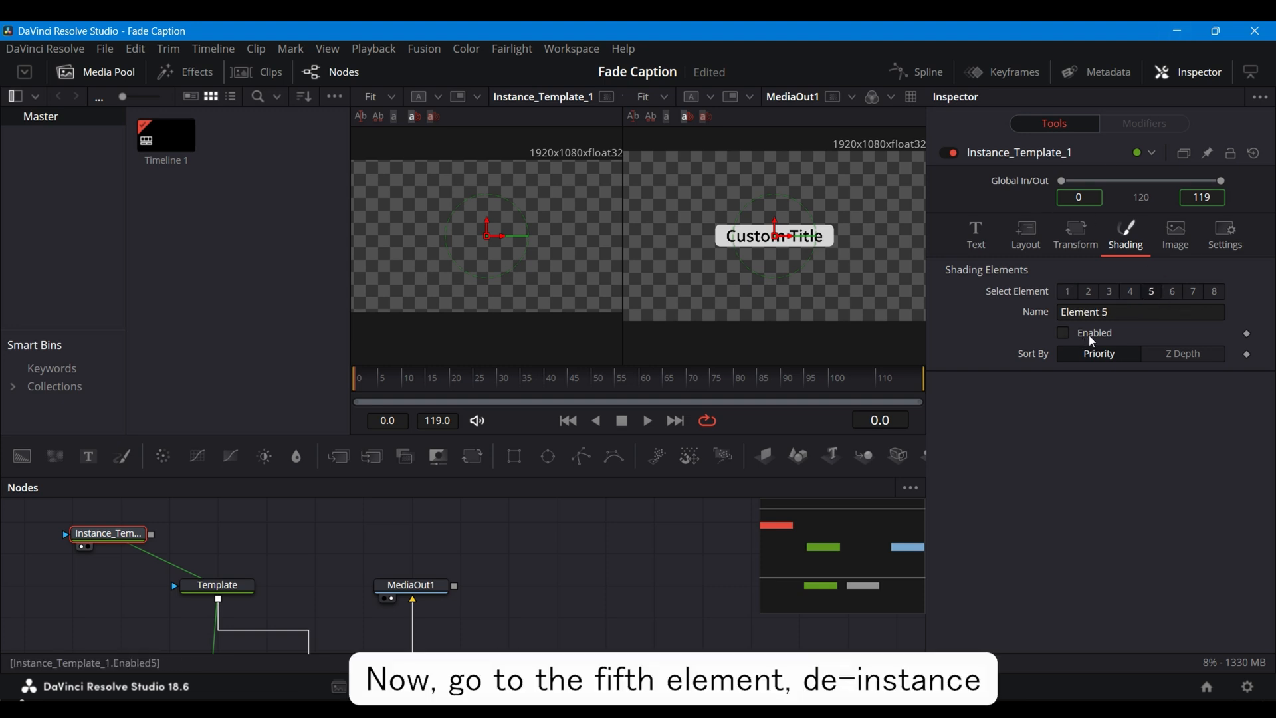
left_click(1063, 333)
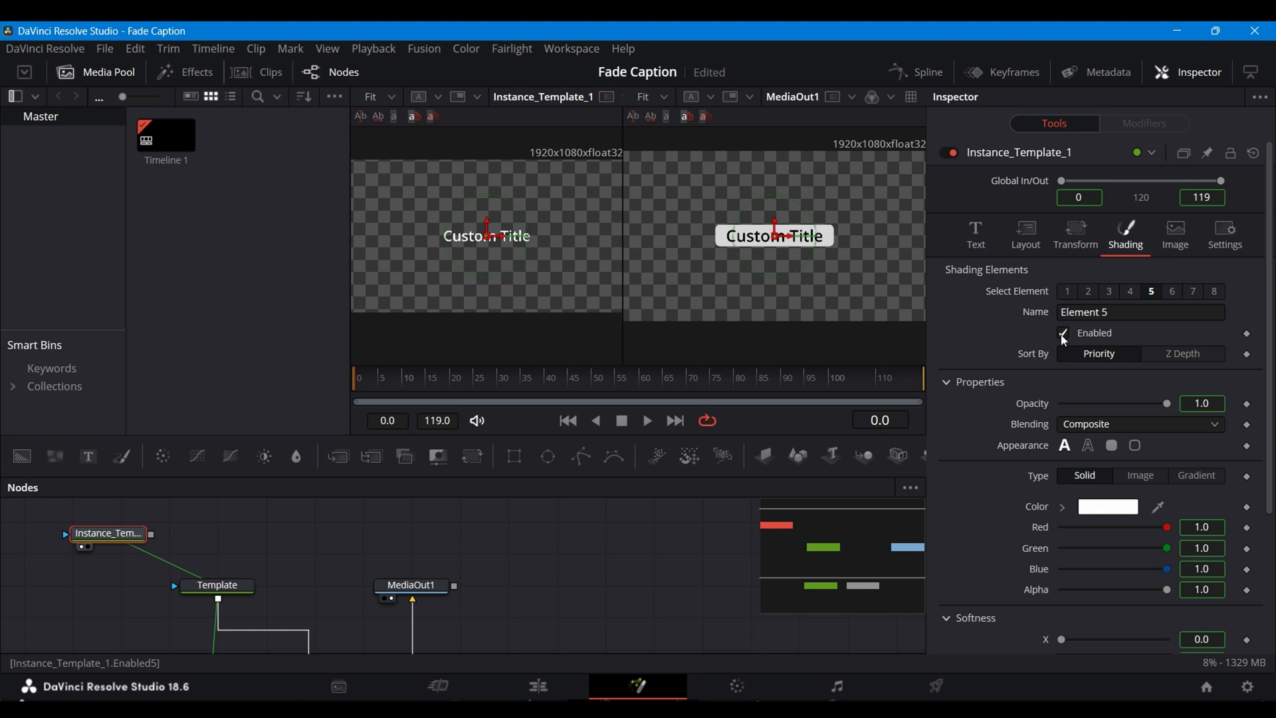
Draw element 5 as a Fill Box at Word level, giving each word its own white box
left_click(1111, 445)
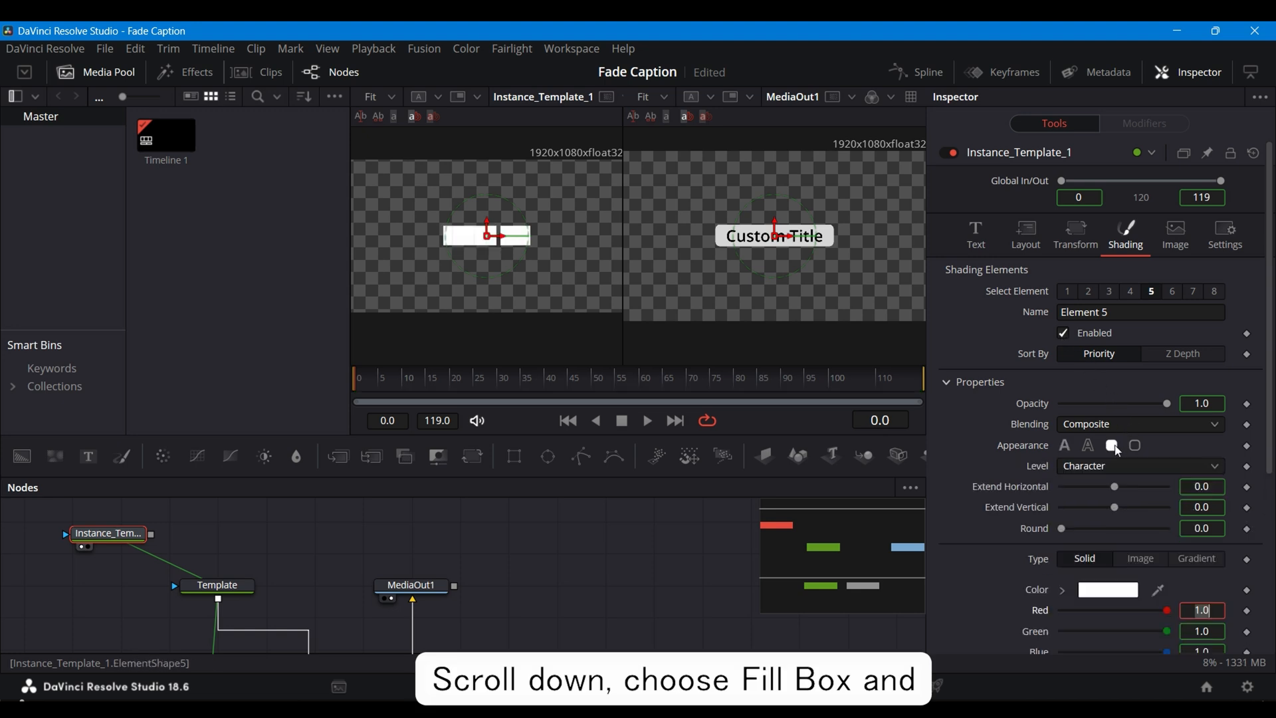
left_click(1139, 466)
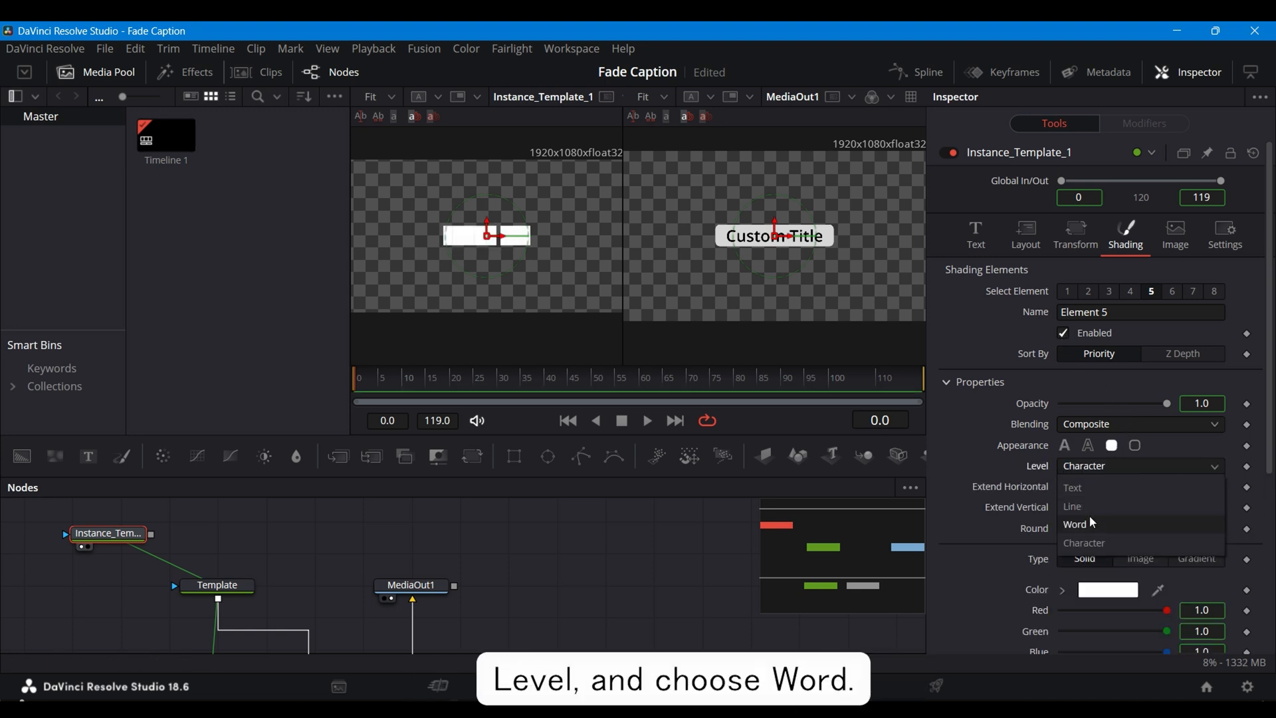
left_click(1074, 524)
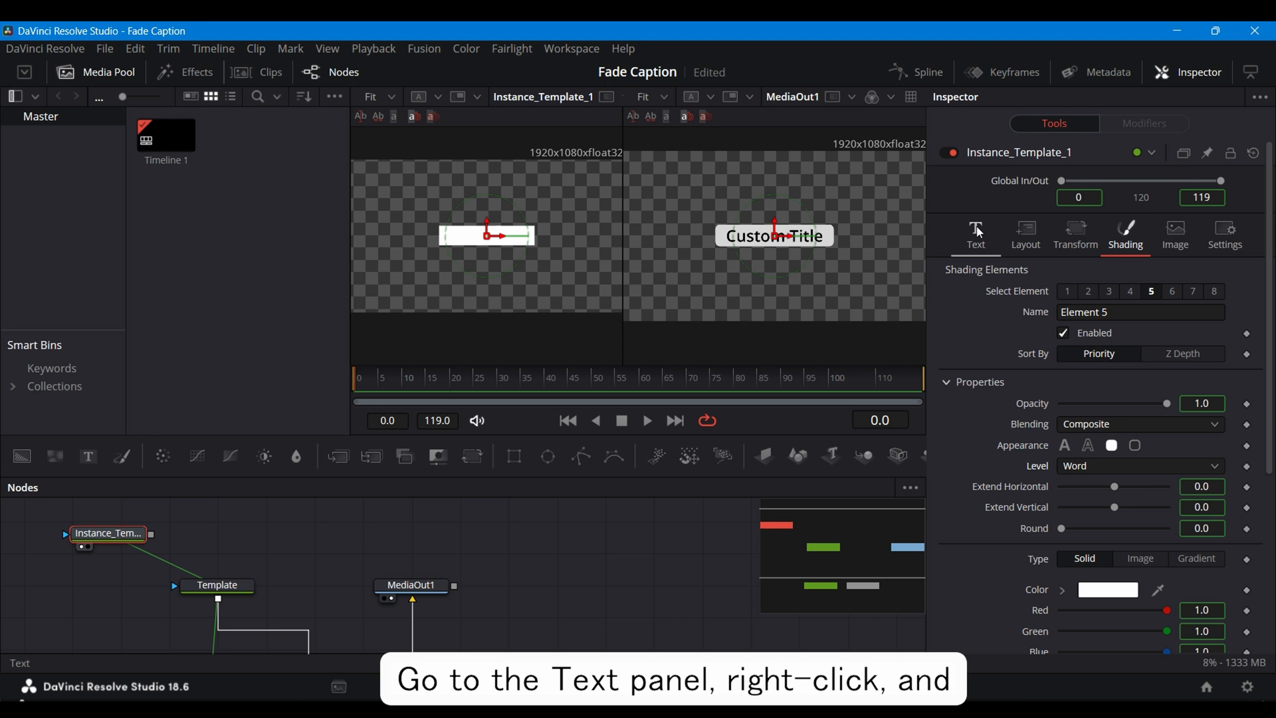
Attach a Follower modifier to the text and keyframe element 5 opacity 0.2 at frame 0, 1.0 at frame 5
right_click(1058, 341)
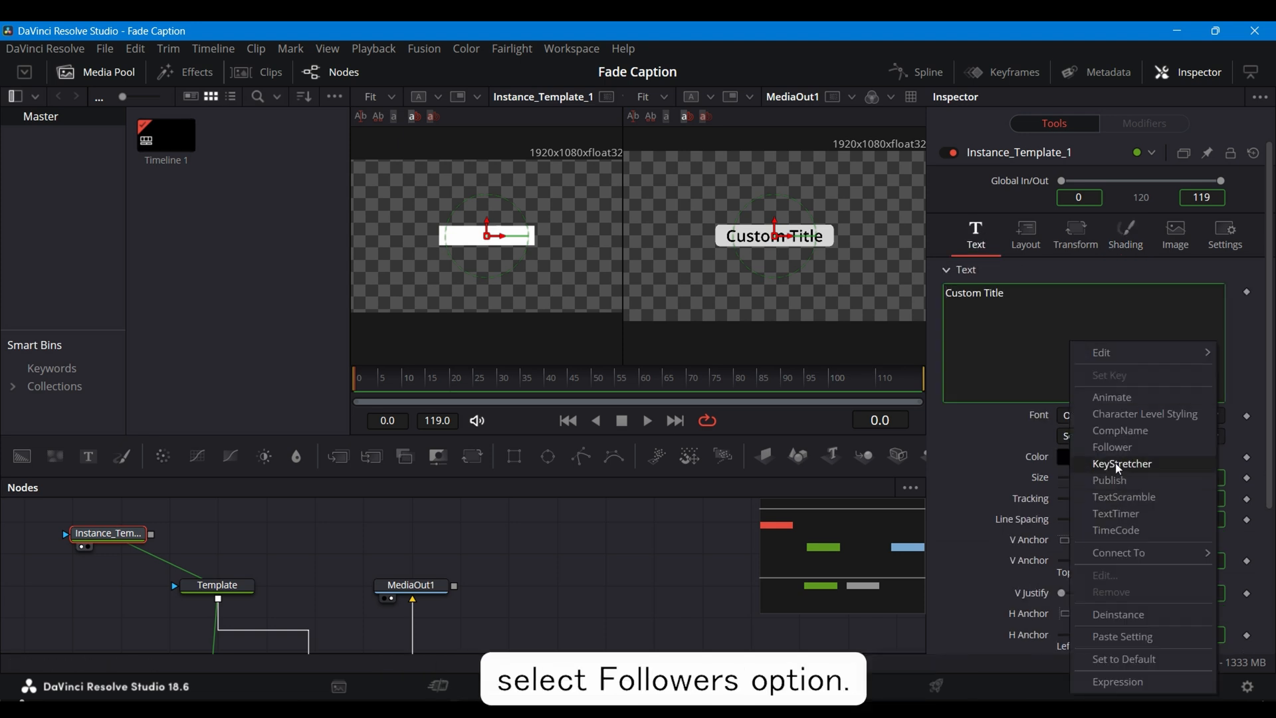
left_click(1111, 447)
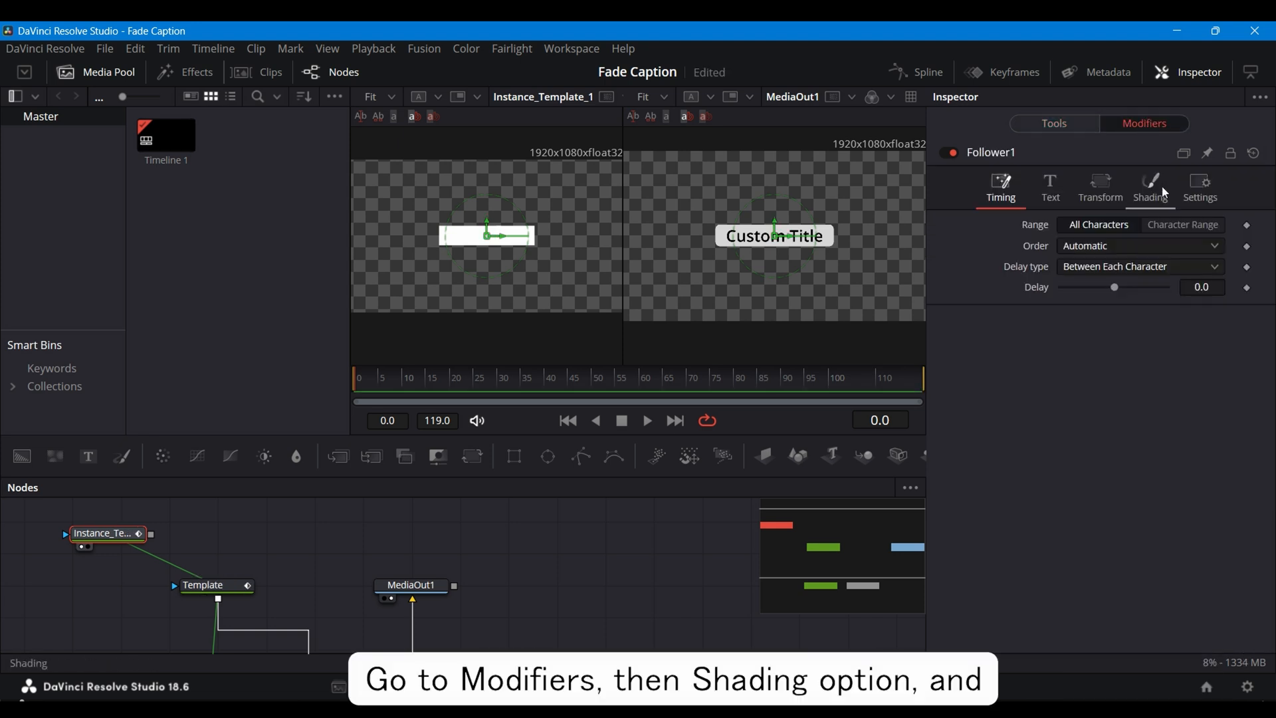
left_click(1149, 186)
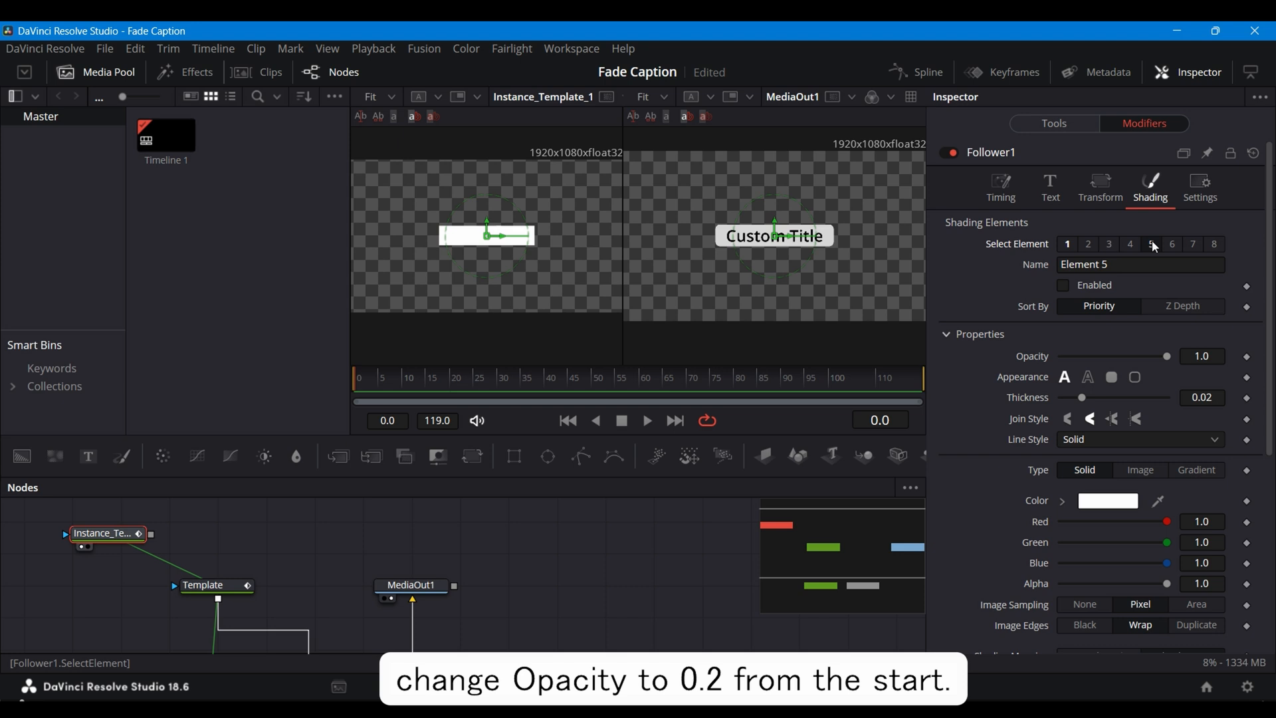
left_click(1202, 356)
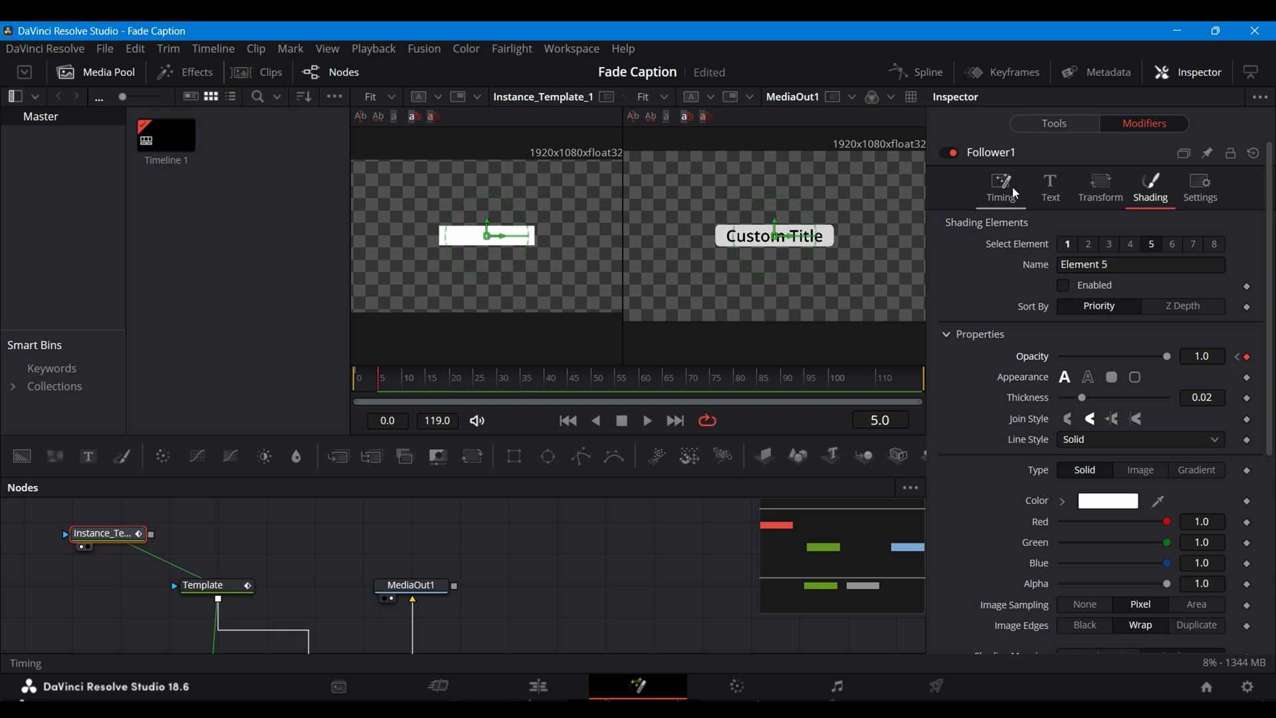
Set Follower Delay to Between First and Last Character with expression comp.RenderEnd-5, then preview the fade
left_click(1000, 188)
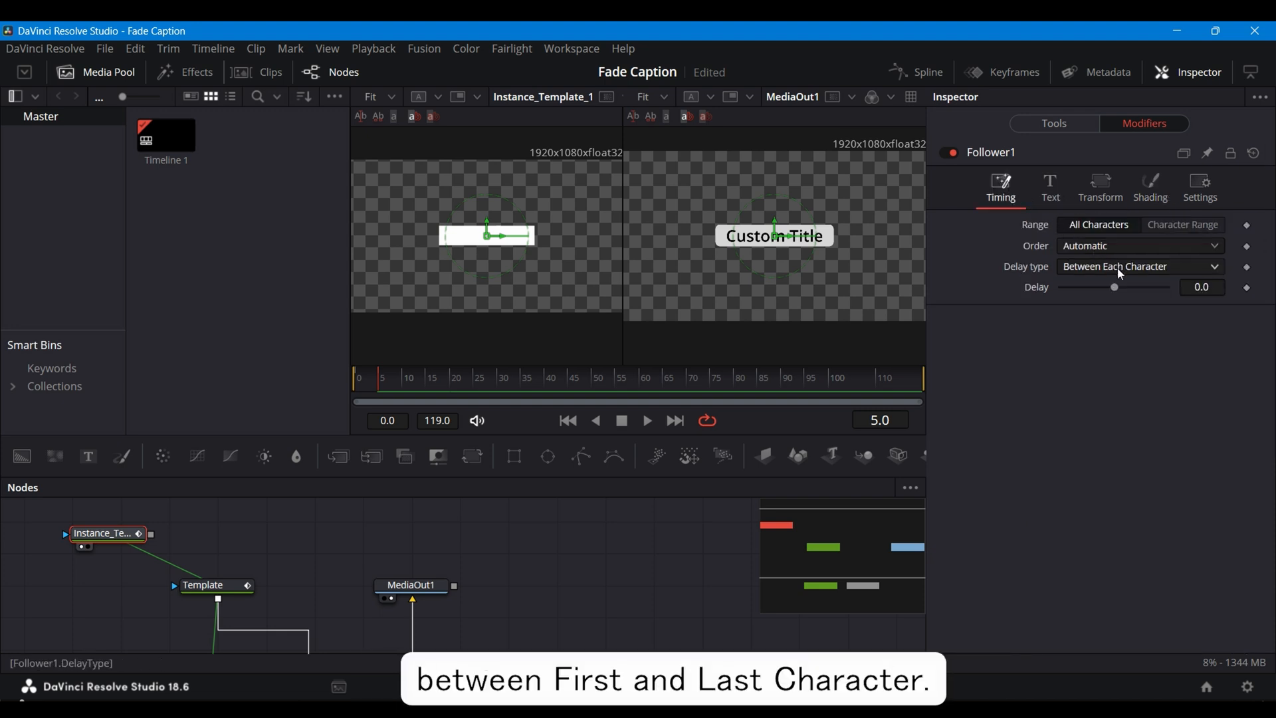
right_click(1116, 287)
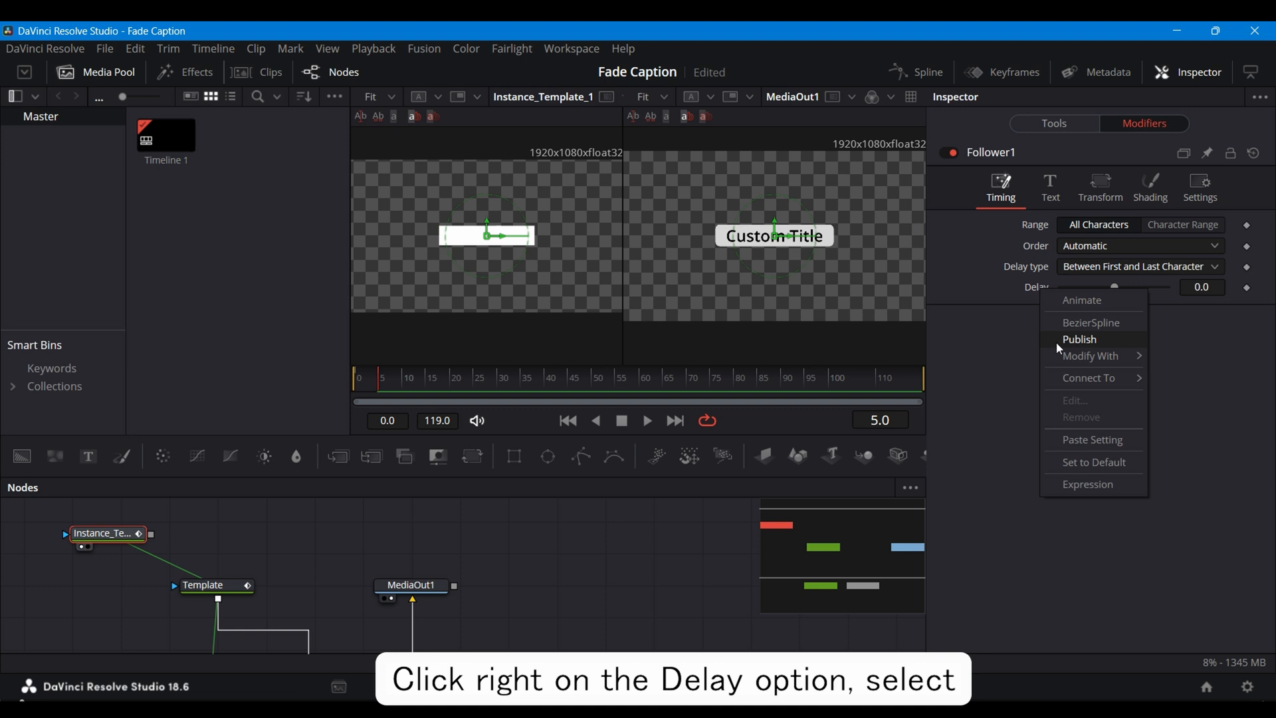
left_click(1087, 484)
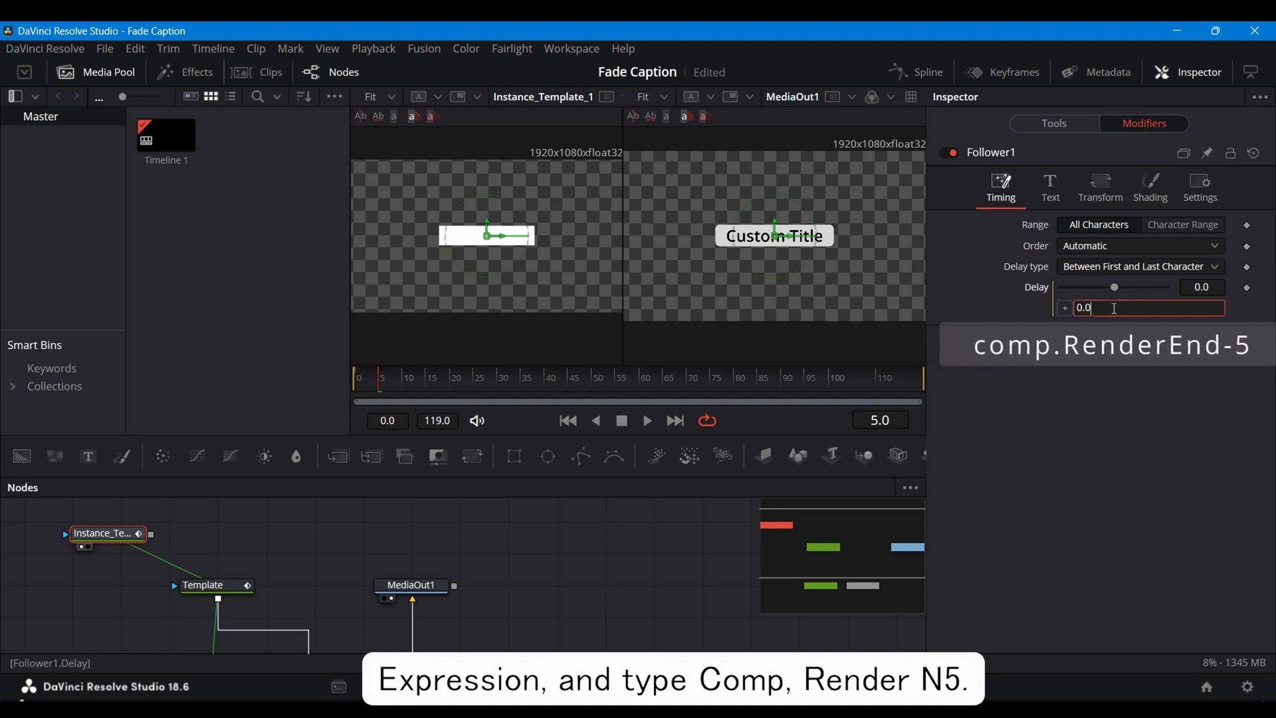
key("Return")
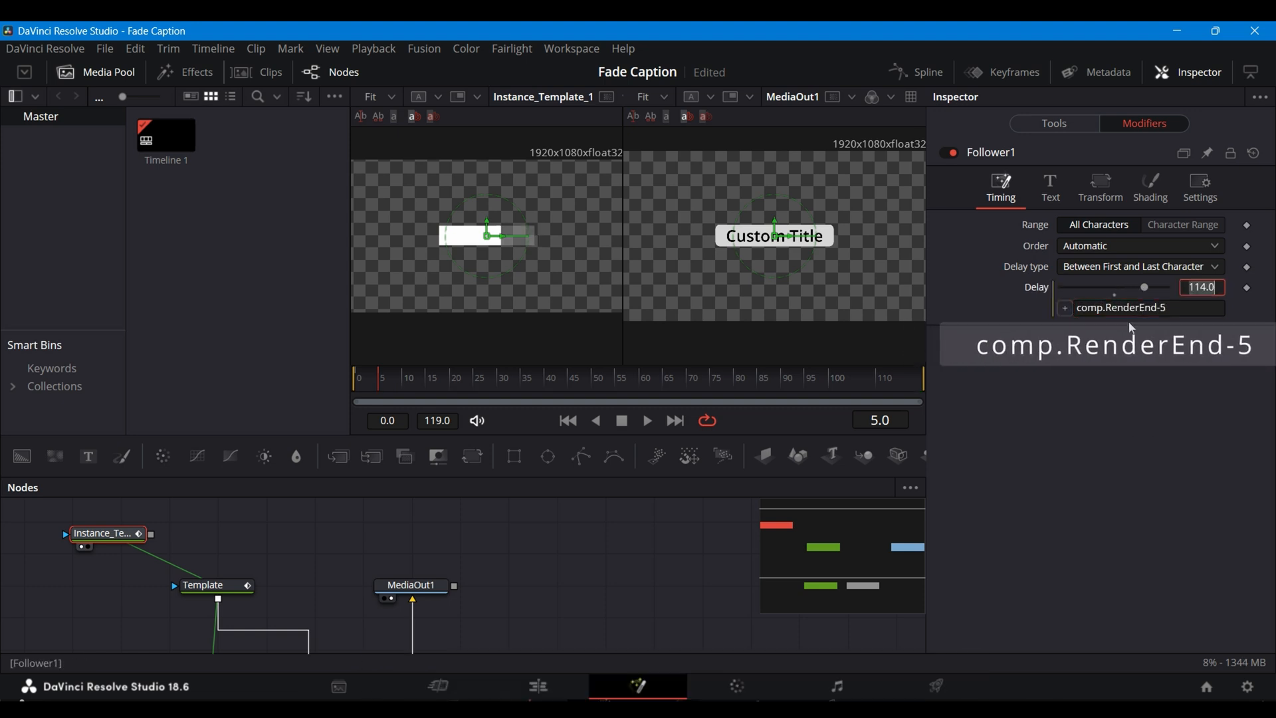
left_click(598, 378)
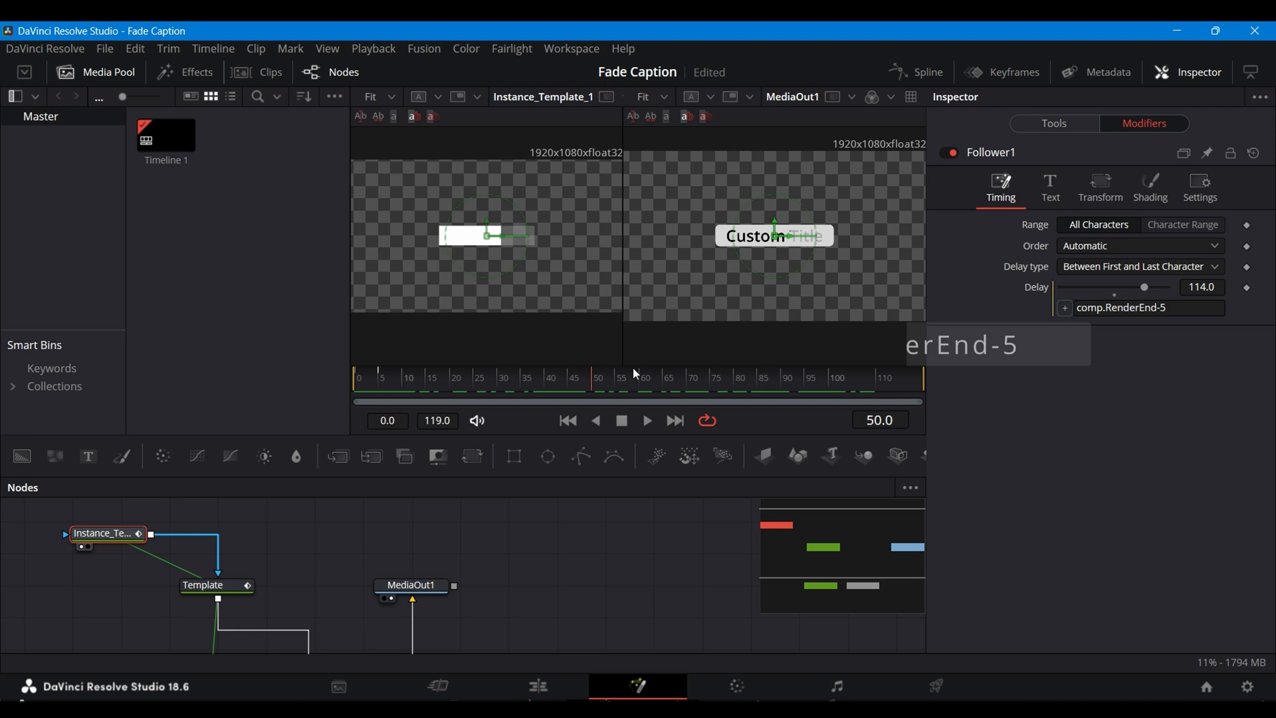